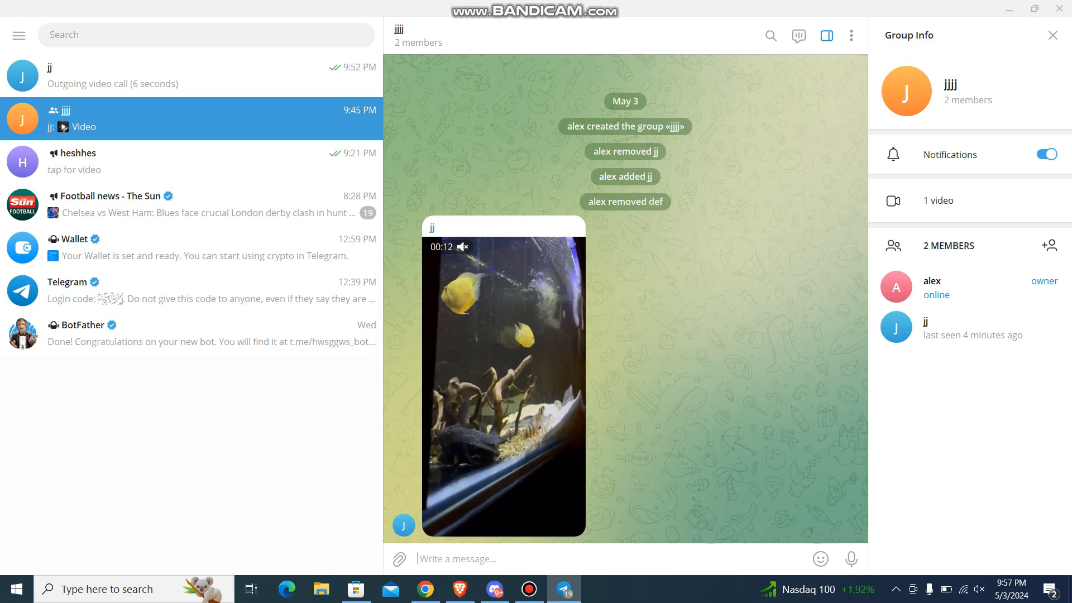
Start a video chat from the jjjj group header, reaching the 'start video chat as' prompt.
click(851, 35)
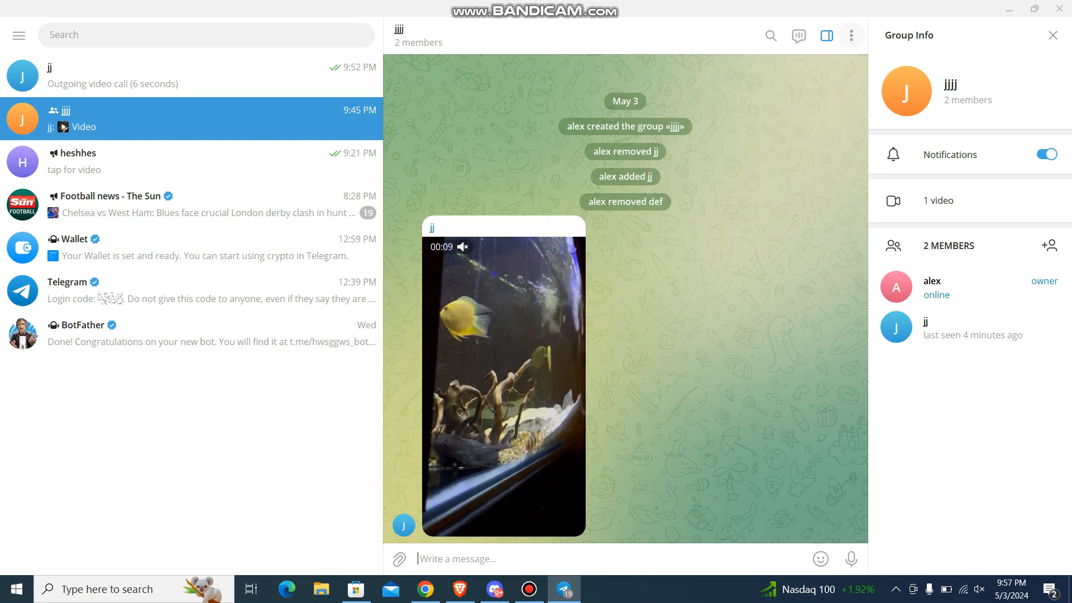
click(798, 35)
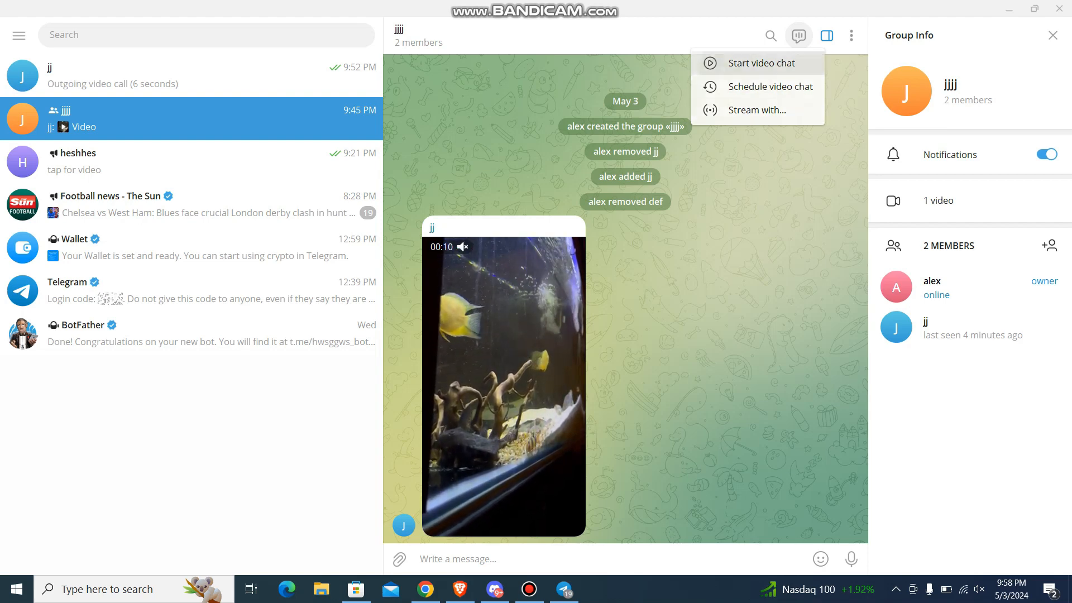
click(759, 62)
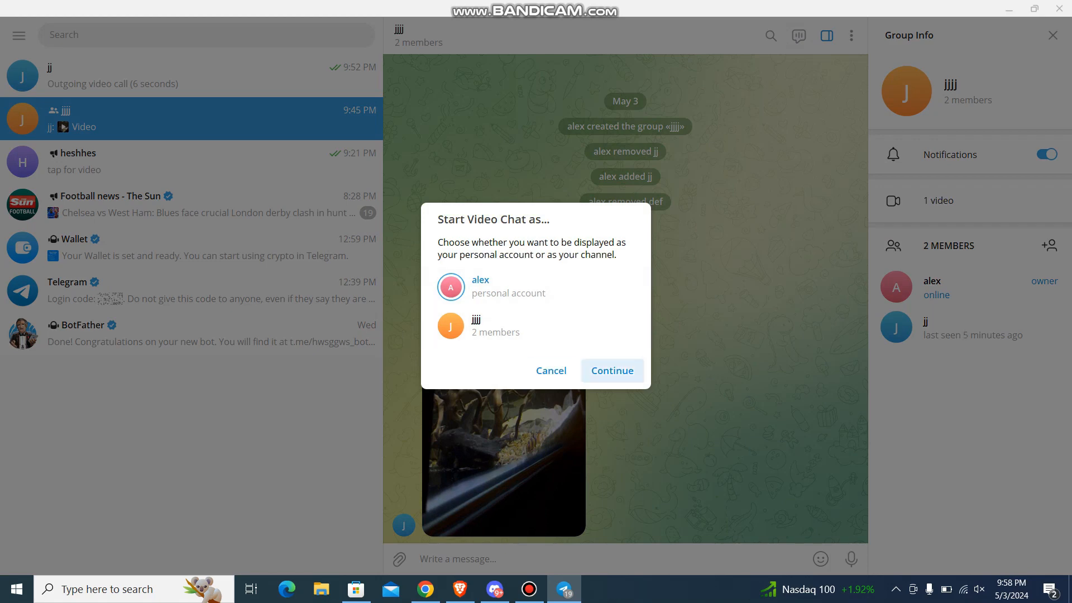
Continue as the personal account alex, then leave the video chat without ending it.
click(611, 371)
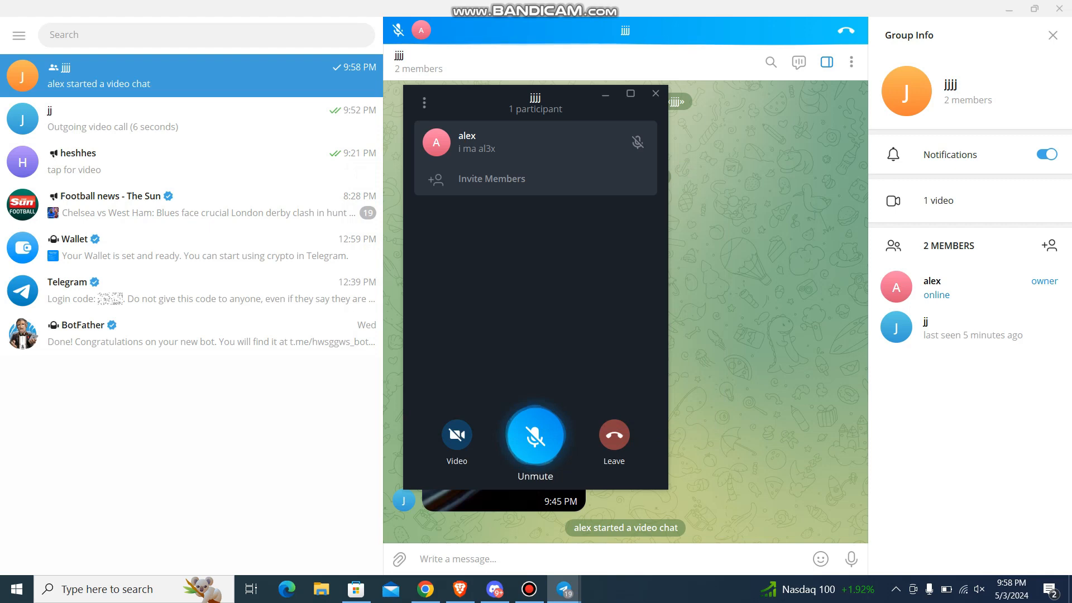
click(614, 435)
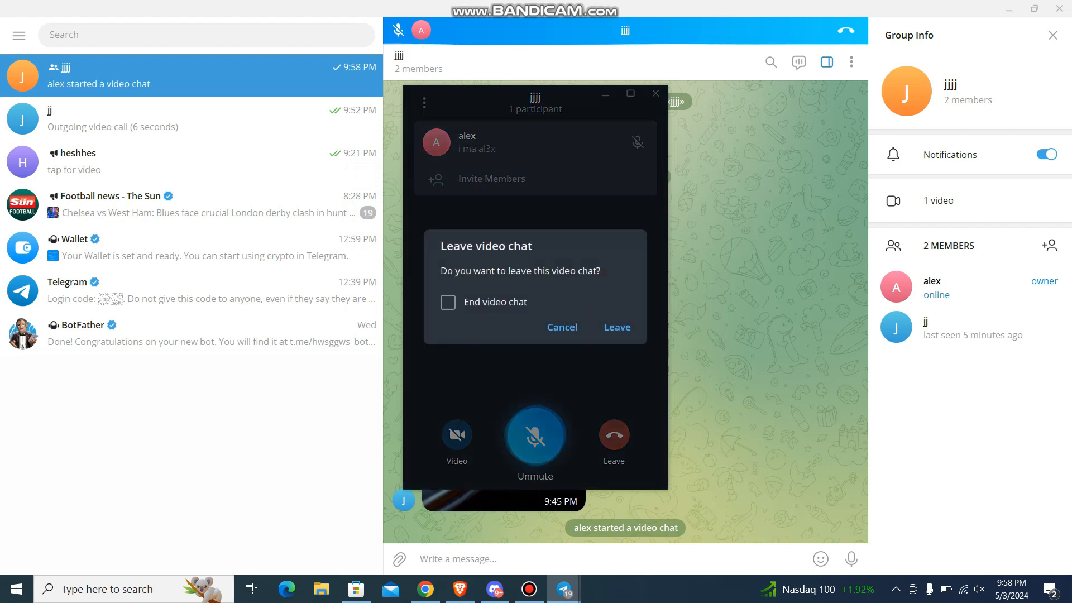
click(616, 327)
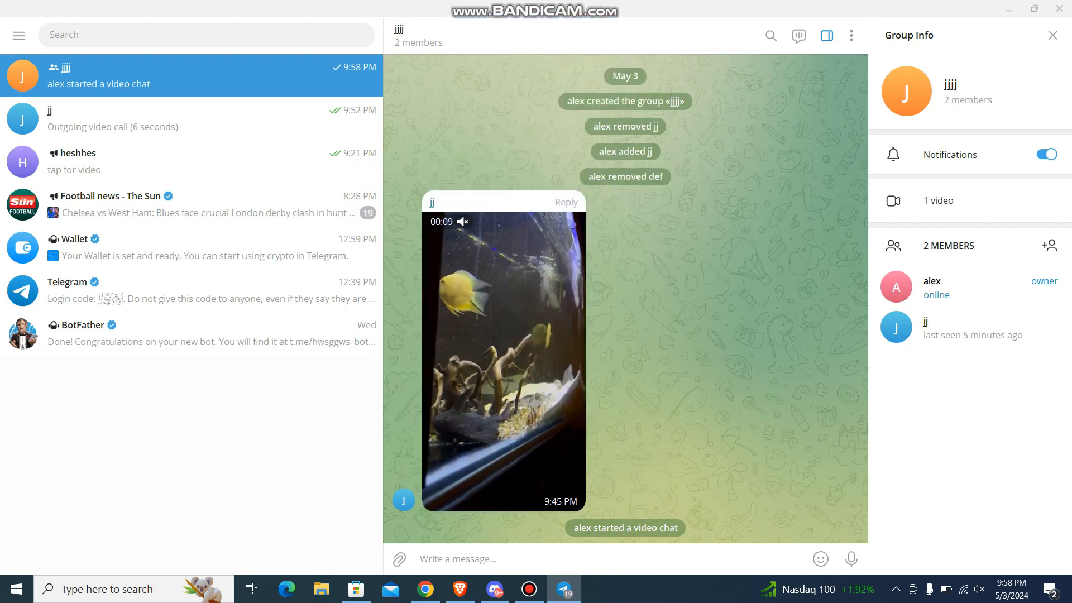